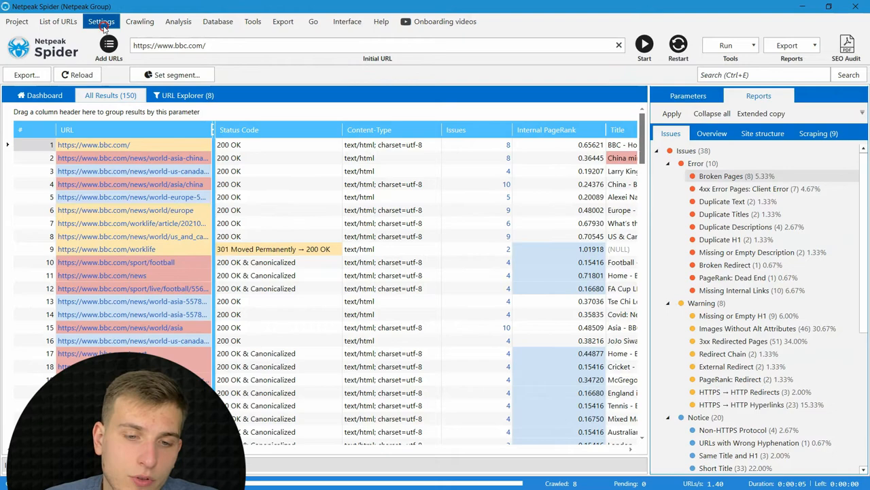
# - Review the white-label contacts, call to action and HTML comment section content in Settings
pyautogui.click(101, 22)
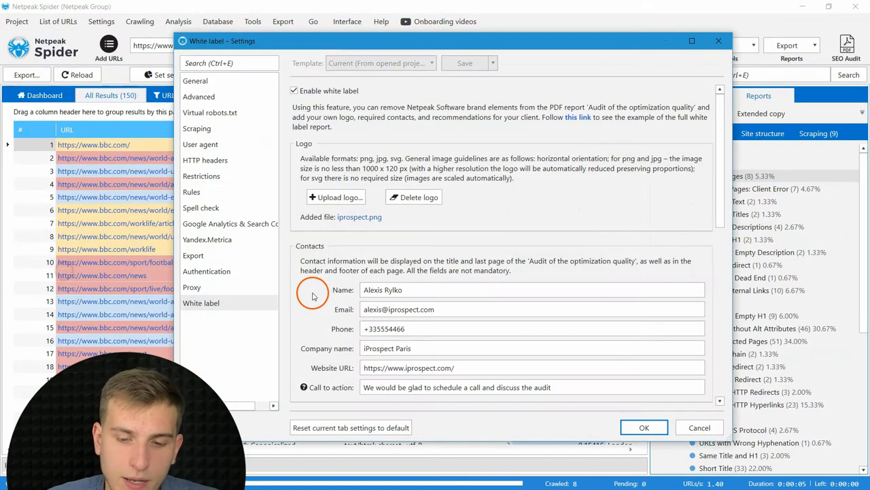
pyautogui.scroll(-3)
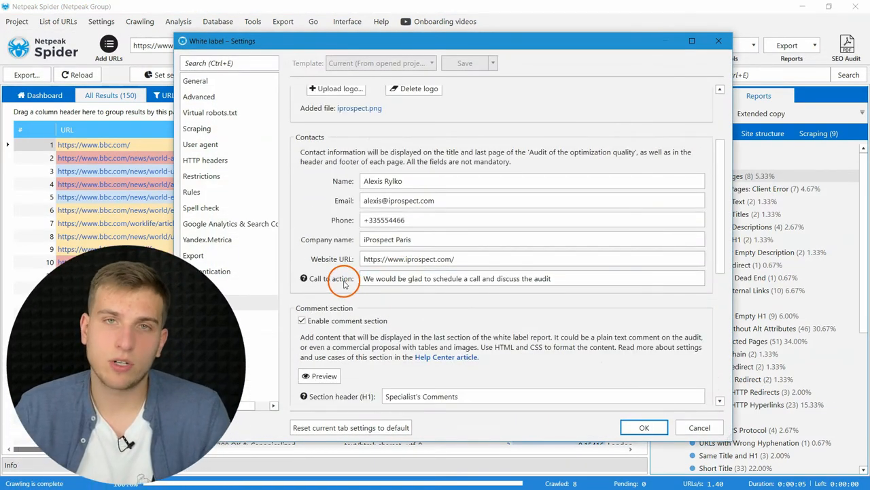
pyautogui.click(438, 277)
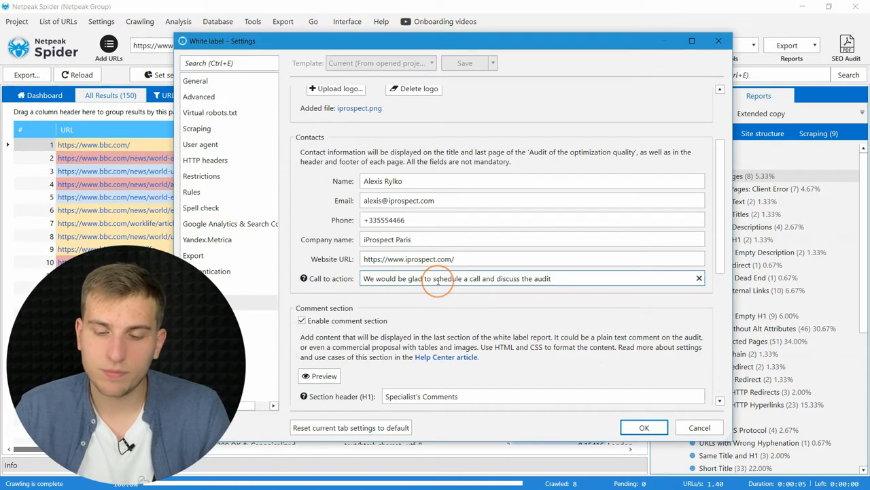
pyautogui.scroll(-3)
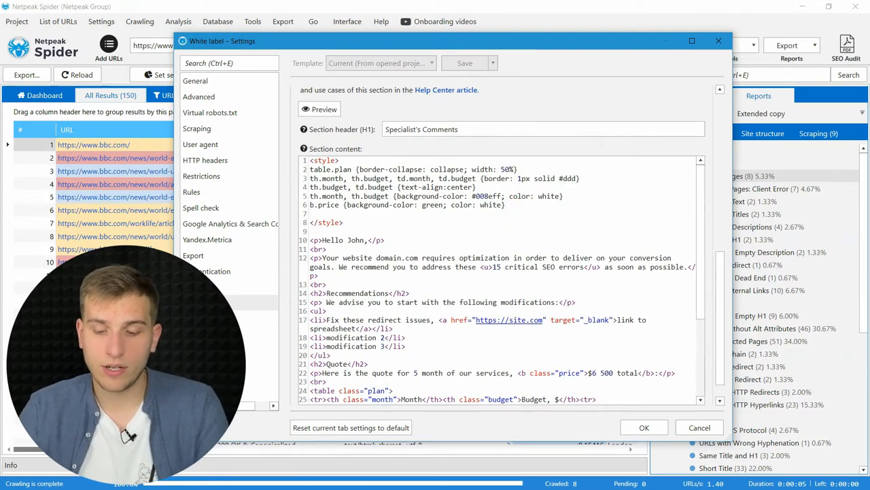
# - Add the CSS rule 'h2 {color: green}' to the section content and preview the green headers
pyautogui.write('h2 {color: green}')
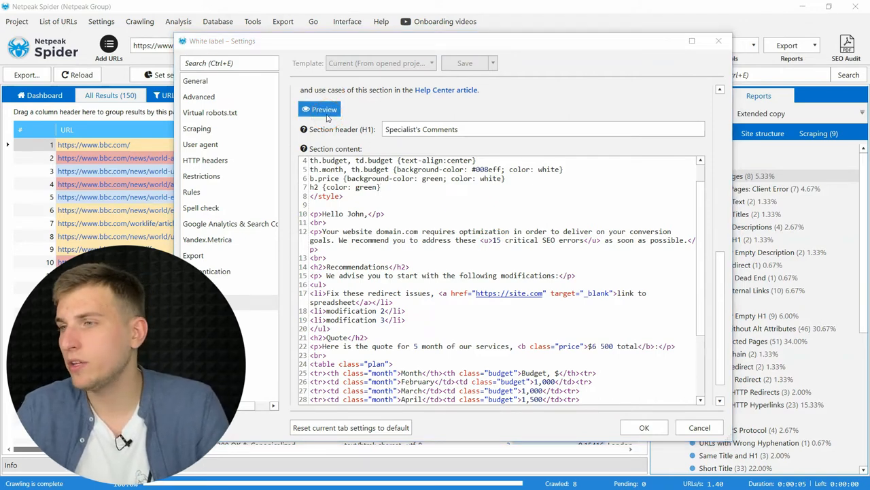
pyautogui.click(319, 109)
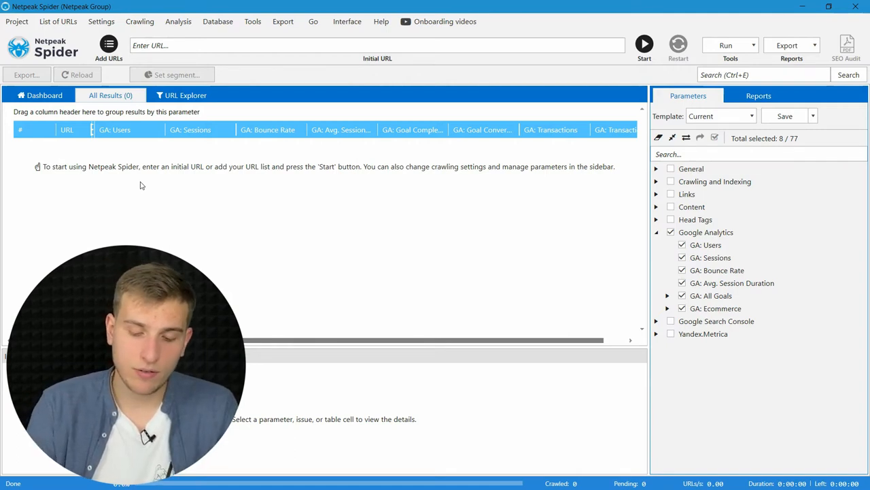
# - Load the list of 131 URLs and start crawling them for Google Analytics data
pyautogui.click(644, 45)
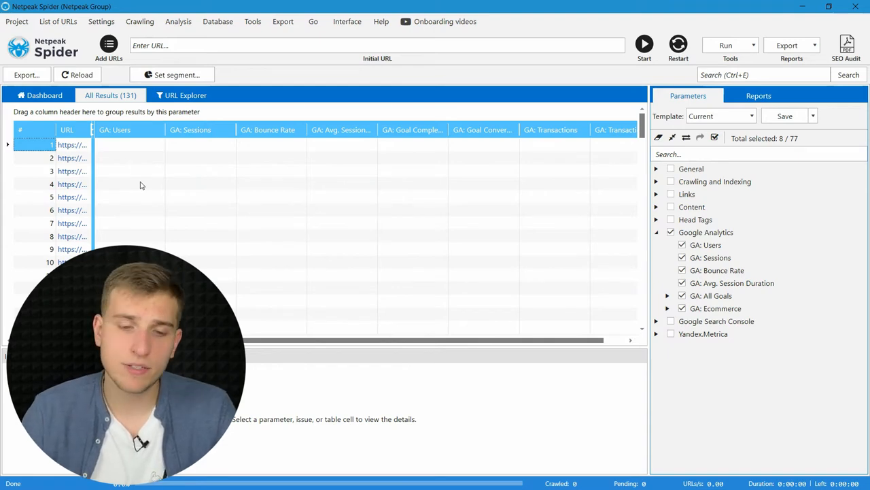
pyautogui.click(706, 232)
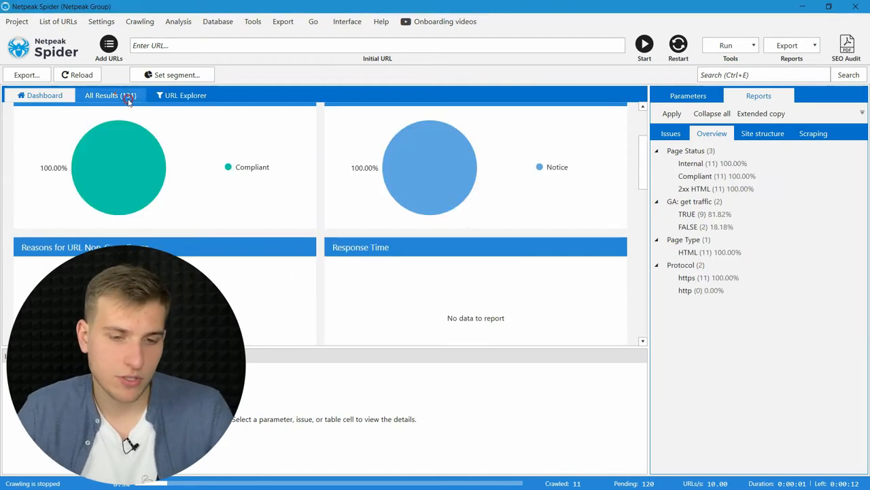
# - Show the All Results table of the bbc.com crawl with its 150 URLs
pyautogui.click(110, 95)
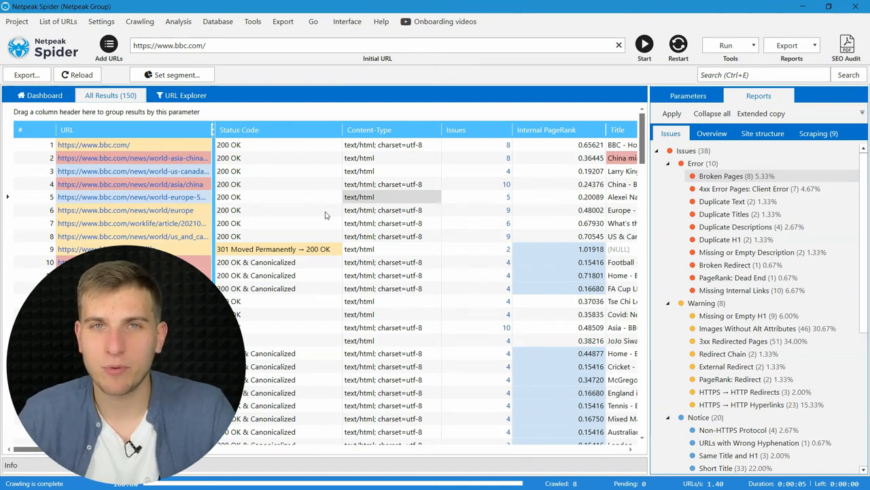
# - Bring up the context actions for one crawled BBC page to reach its Images report
pyautogui.rightClick(384, 197)
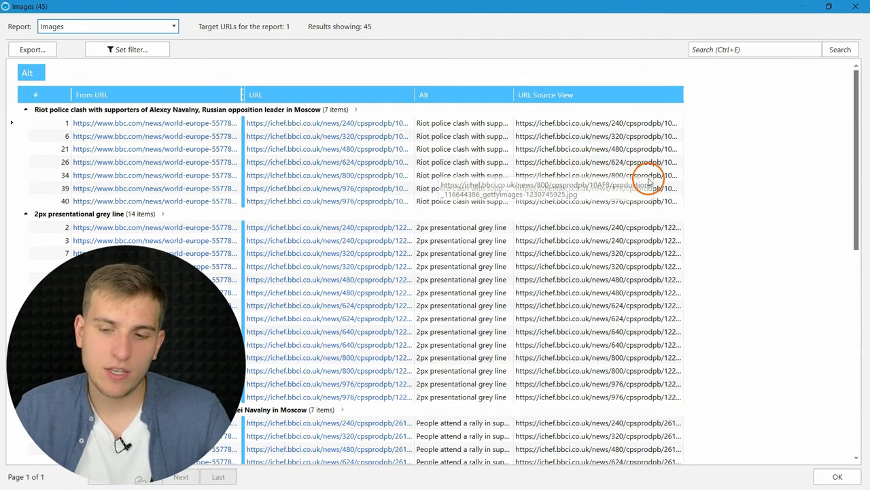
pyautogui.moveTo(678, 152)
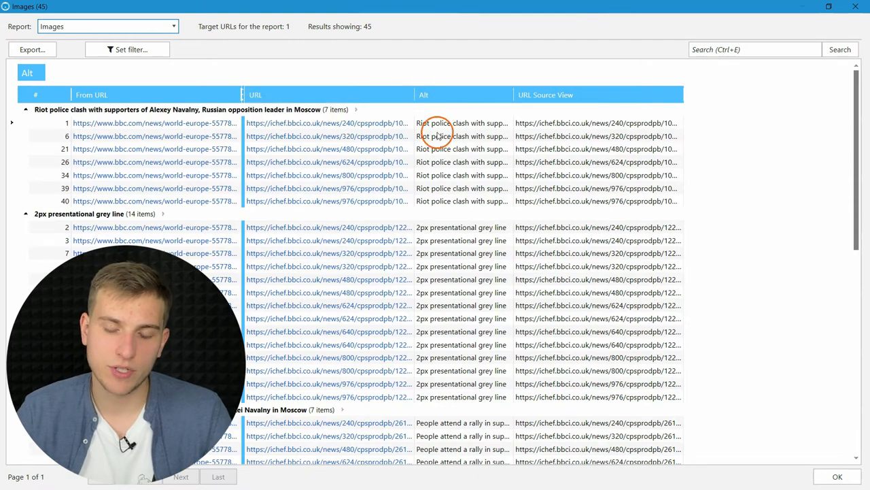
pyautogui.moveTo(489, 187)
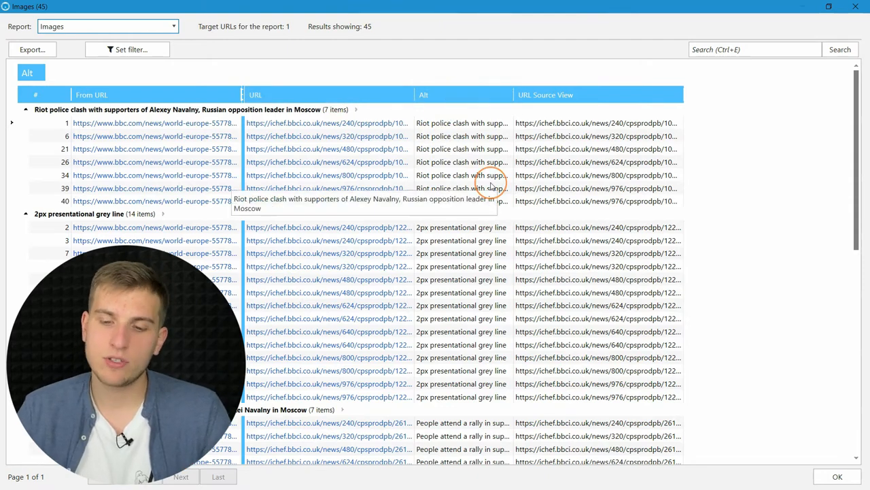
pyautogui.moveTo(611, 212)
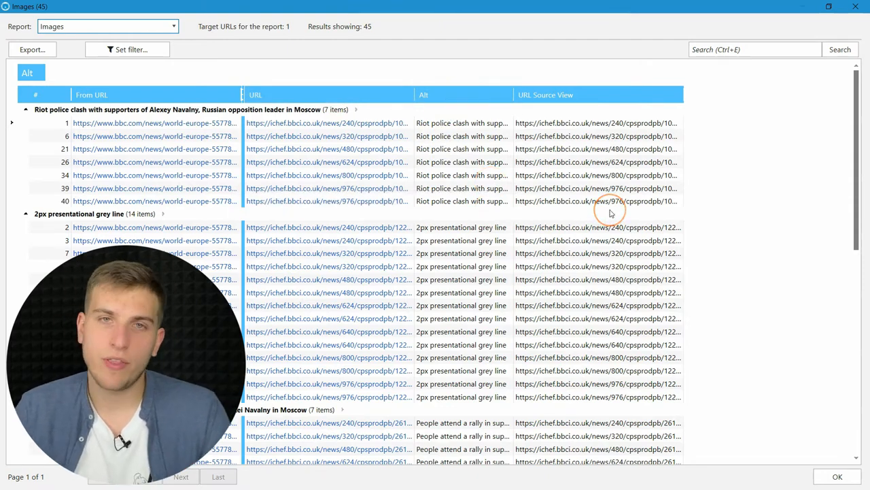
pyautogui.moveTo(687, 156)
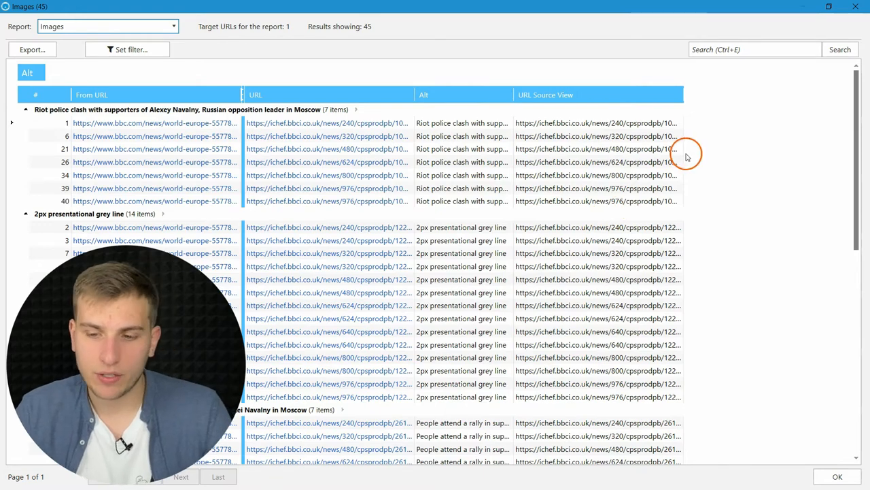
# - Close the Images report and return to the bbc.com All Results table
pyautogui.click(838, 476)
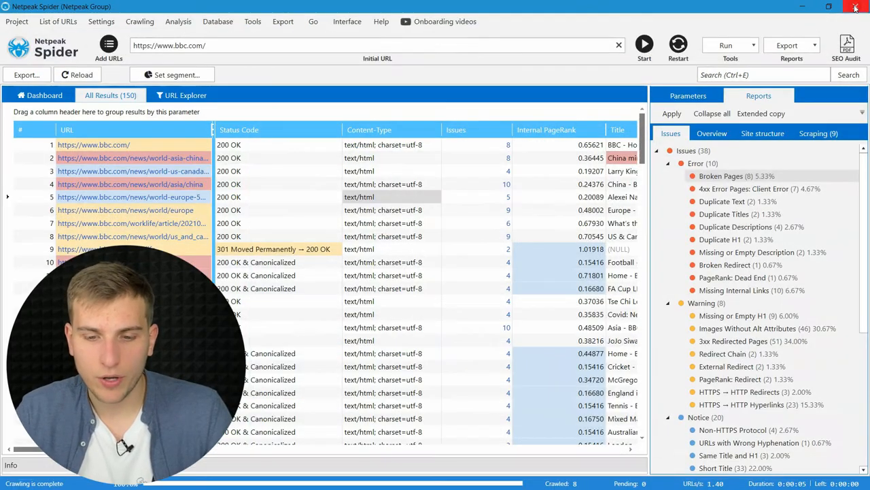
pyautogui.click(759, 187)
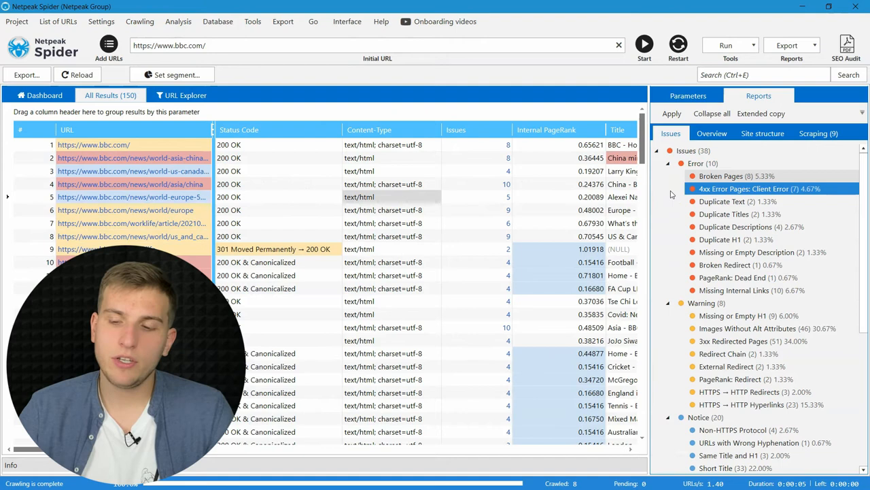
pyautogui.click(734, 176)
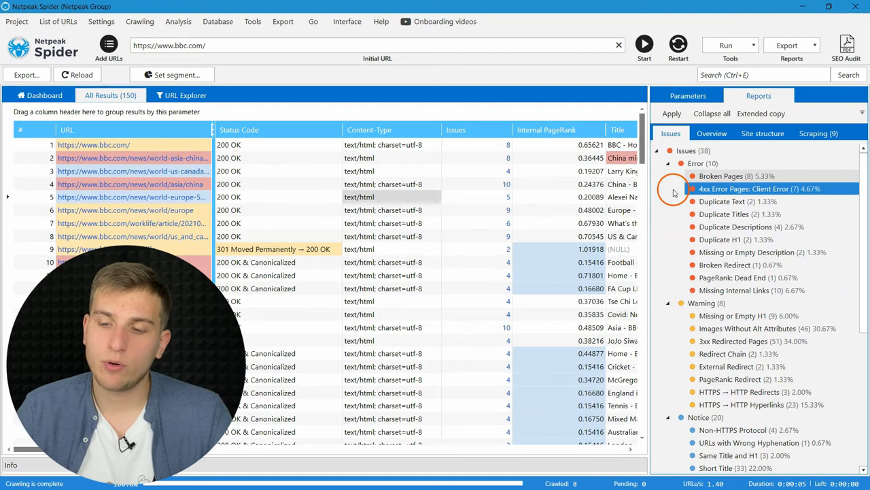
pyautogui.click(735, 175)
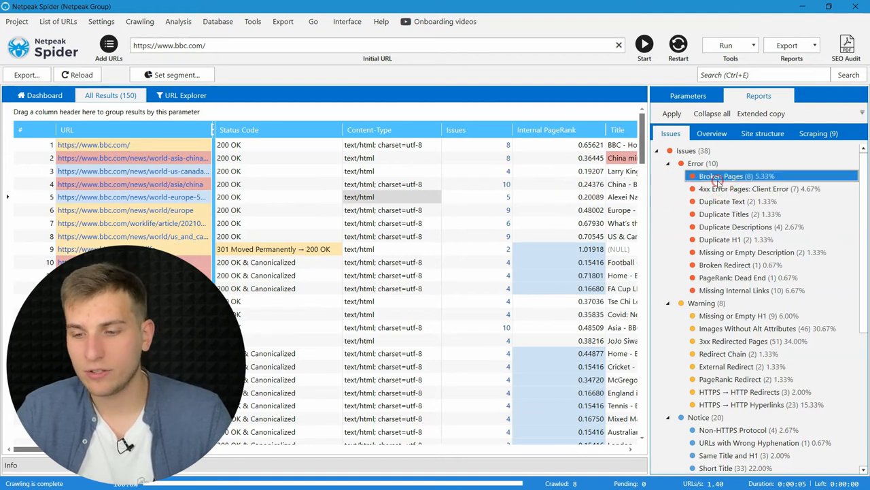
pyautogui.click(724, 176)
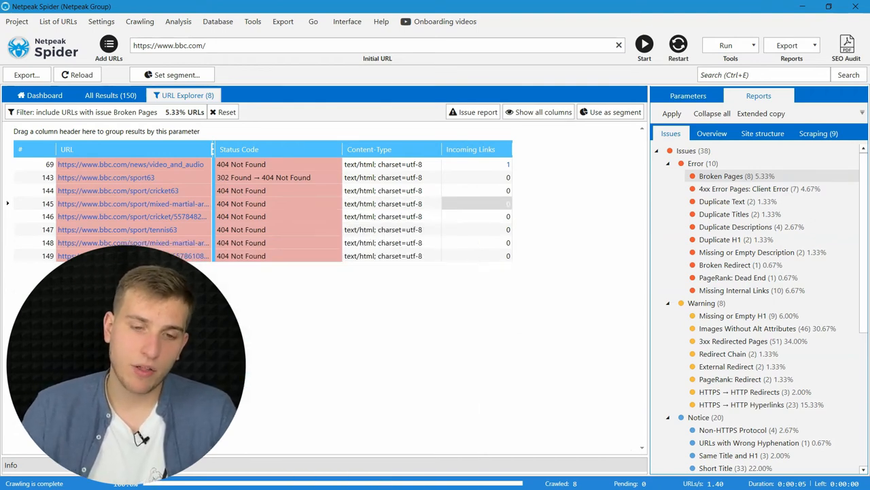
# - Filter URL Explorer to the eight broken bbc.com pages returning 404
pyautogui.click(139, 22)
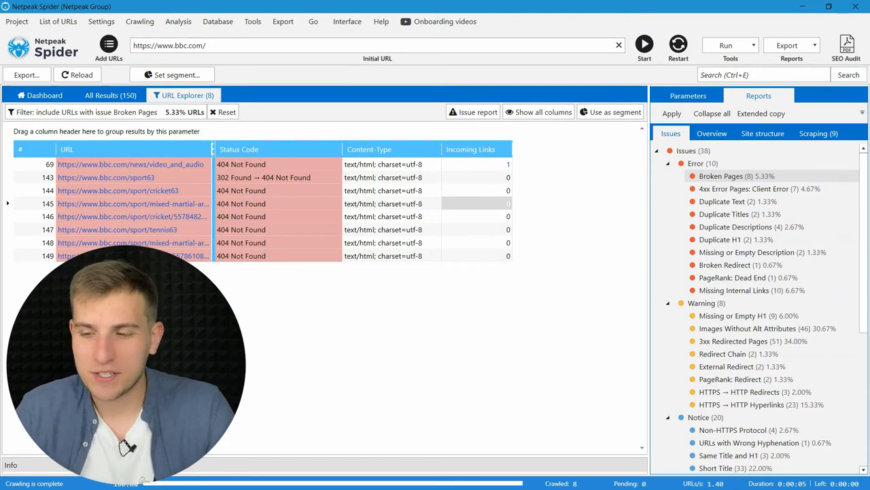
pyautogui.click(696, 163)
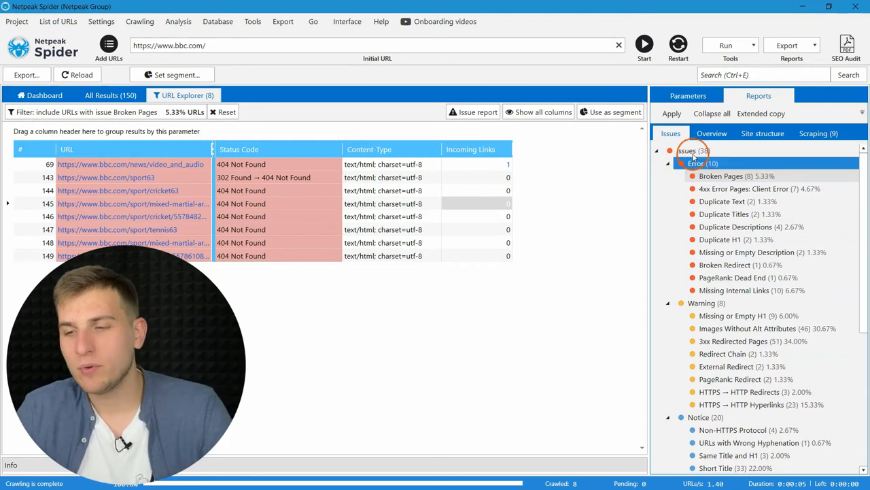
# - Fill in the netpeaksoftware.com demo form and submit the Book a Demo request
pyautogui.click(786, 45)
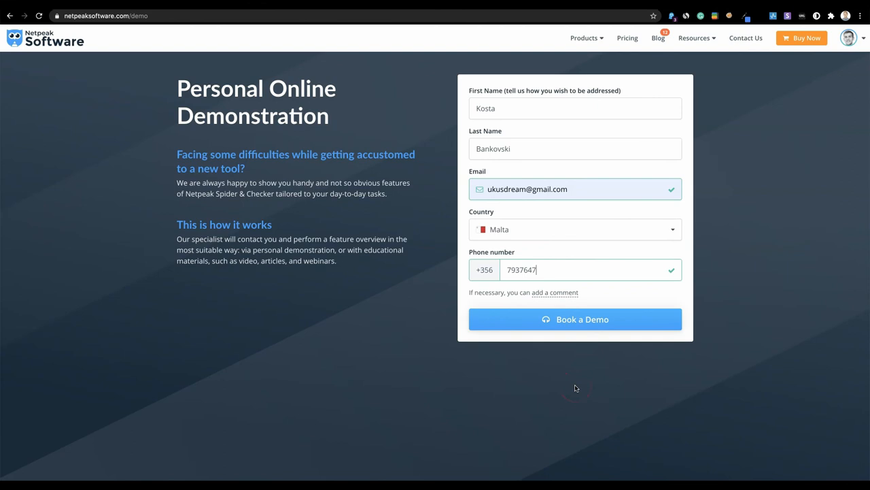
pyautogui.click(573, 318)
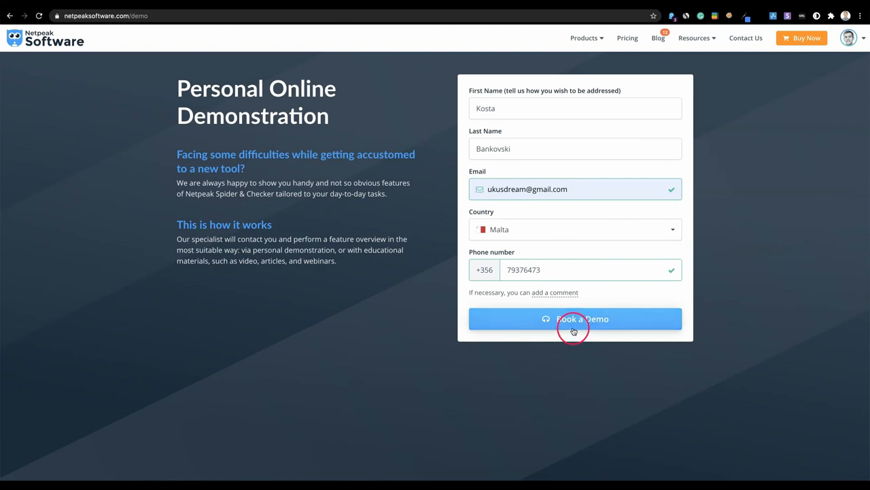
pyautogui.click(573, 318)
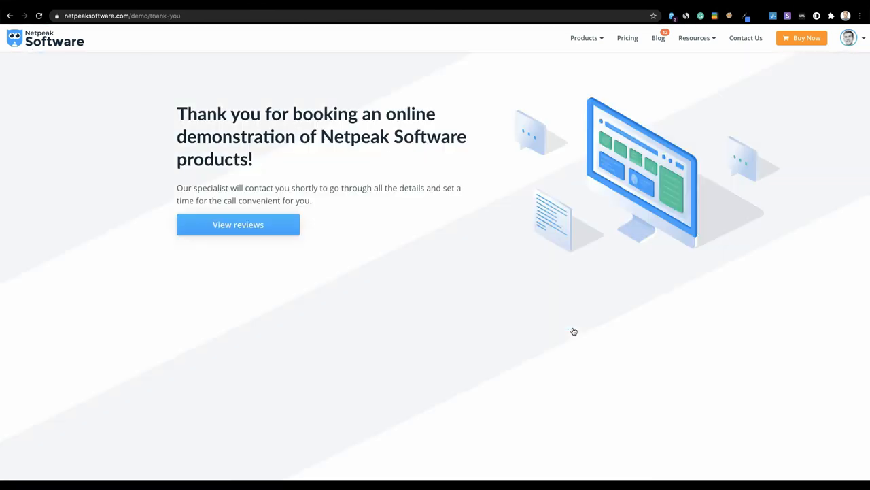